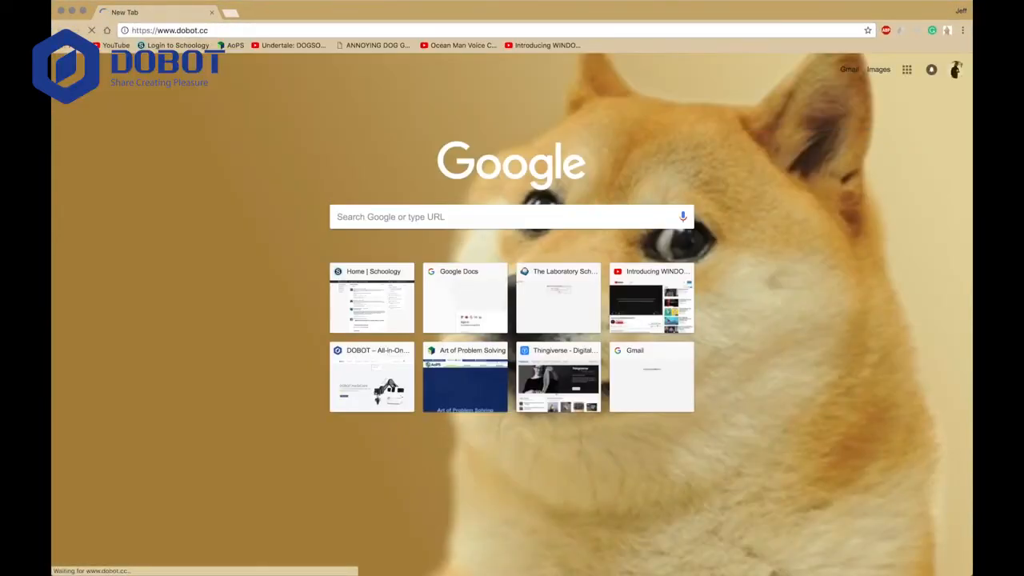
Step: Download the Dobot Demo v2.0 package from the Dobot Download Center's Development protocol section
click(371, 376)
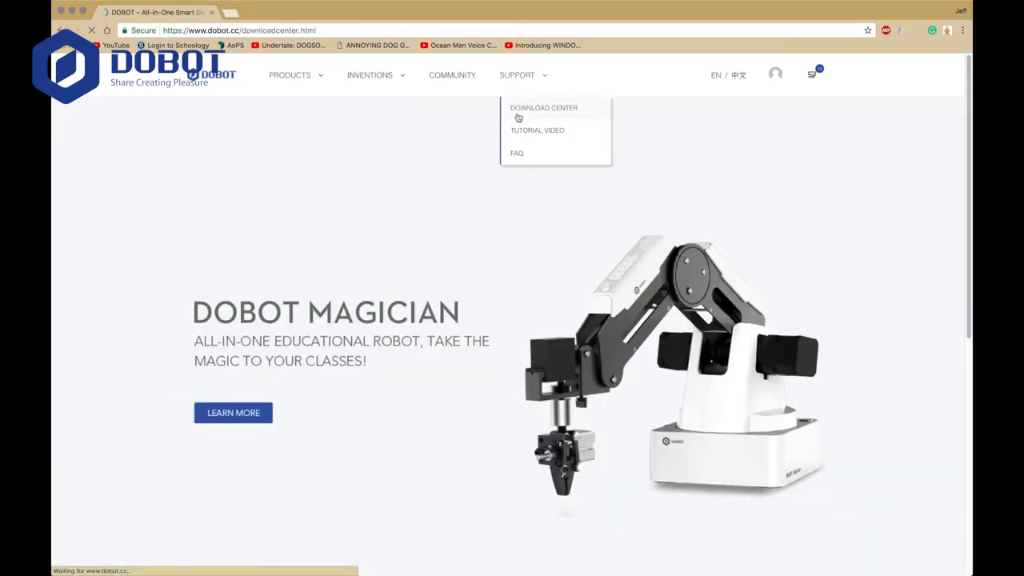
click(543, 107)
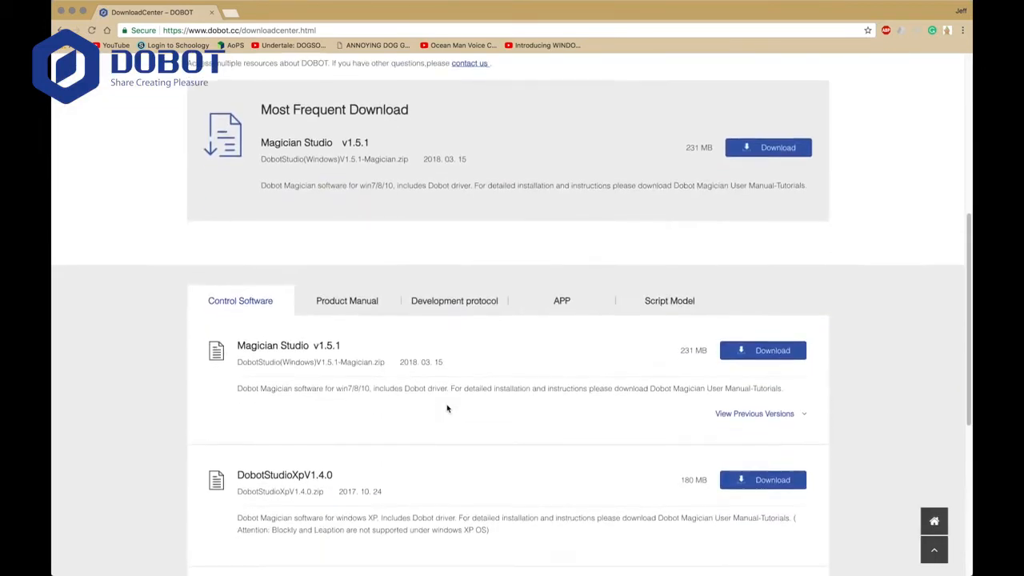
scroll(down, 3)
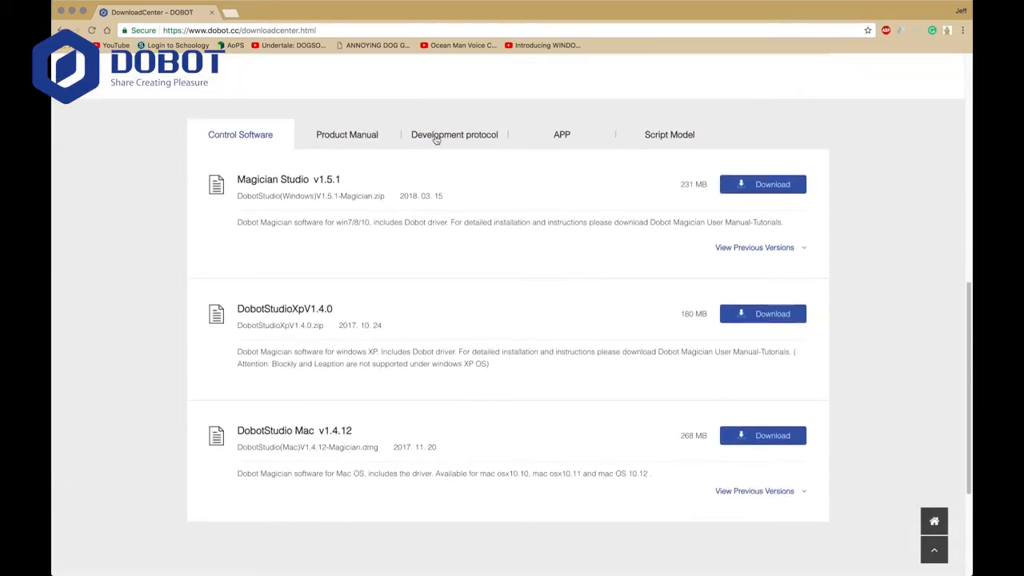
click(453, 134)
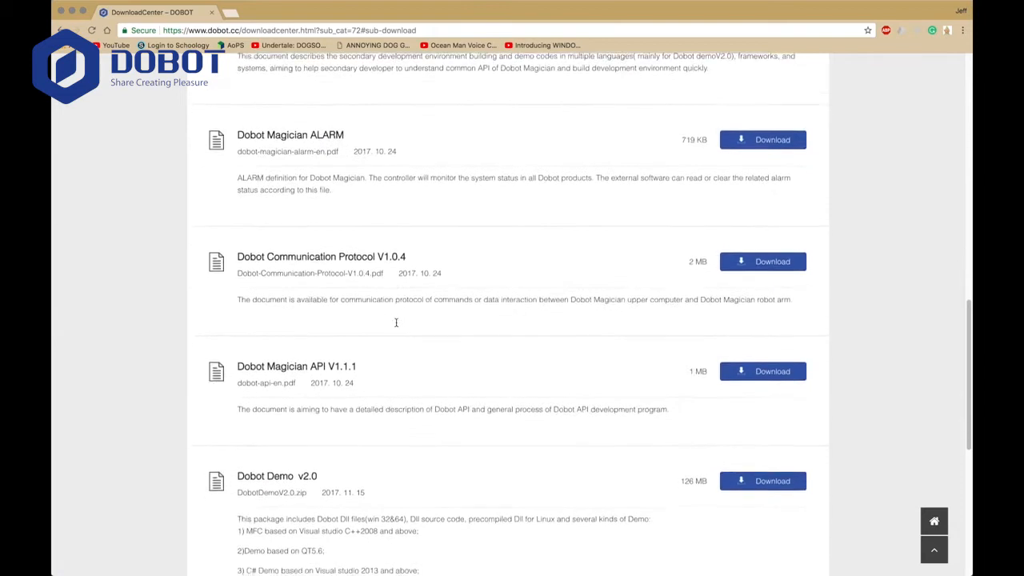
click(762, 481)
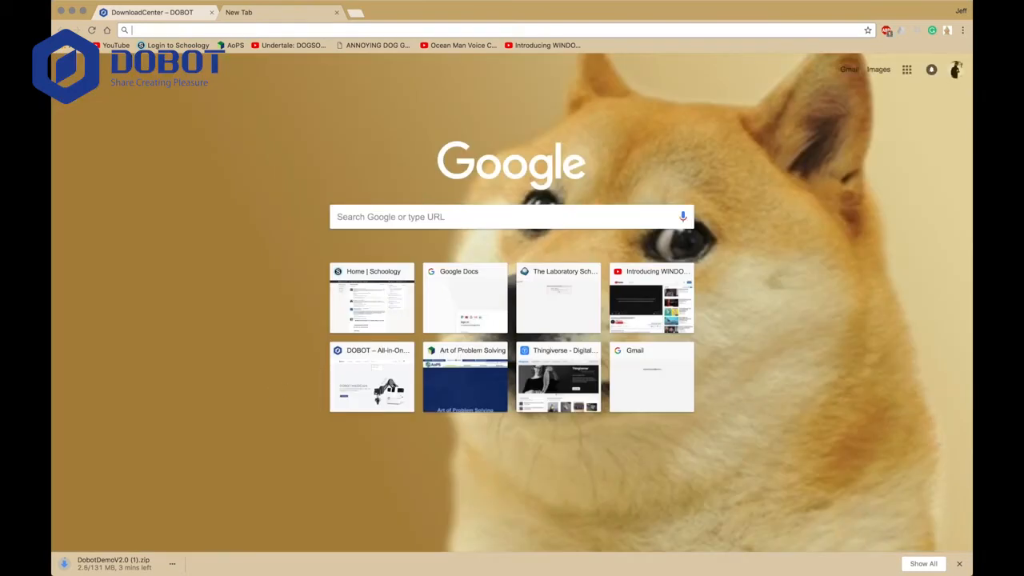
Step: Search Google for 'python 3.5'
text(python)
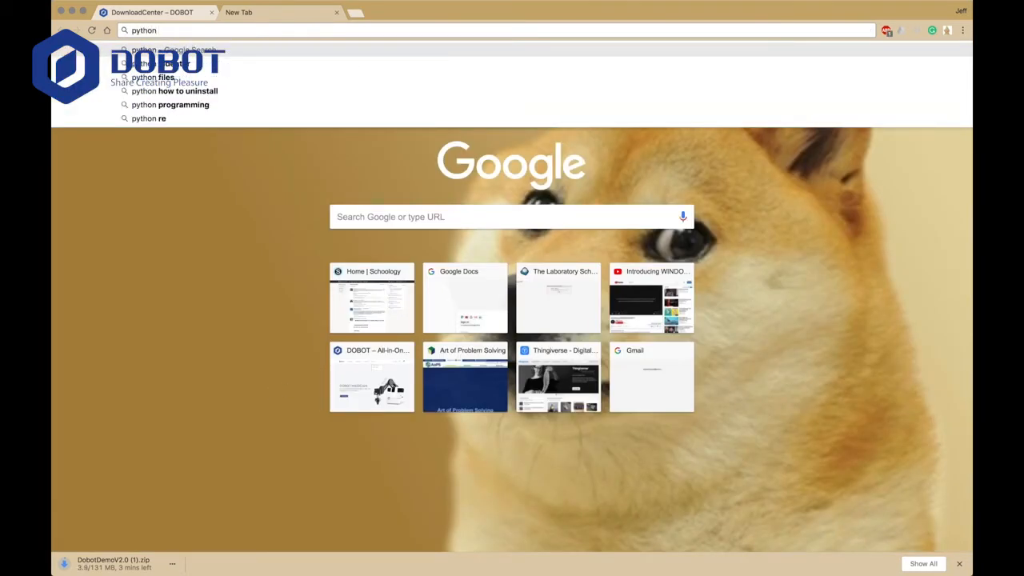
key(Return)
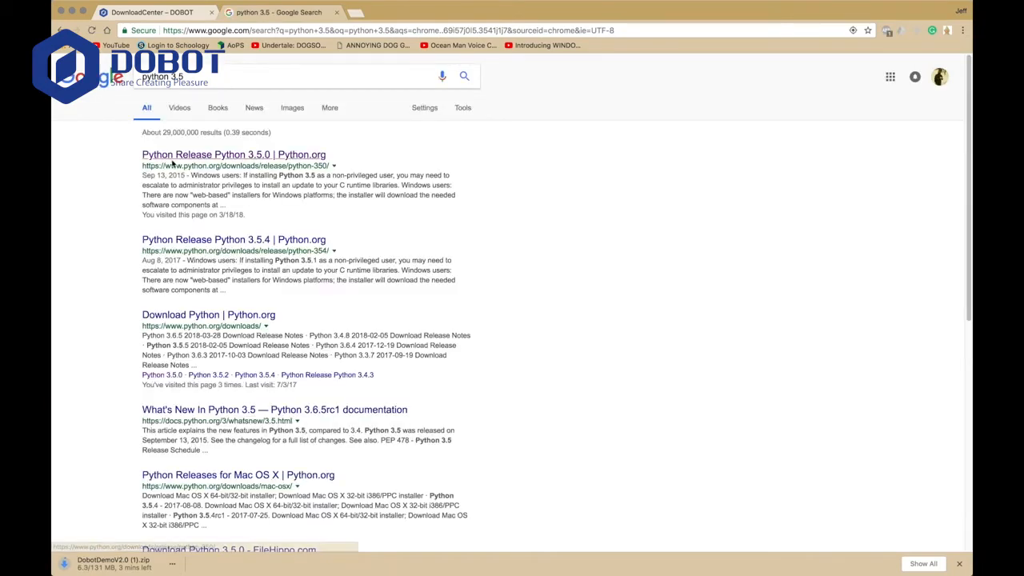
Step: Download the Mac OS X 64-bit/32-bit installer from the Python 3.5.0 release page
click(234, 155)
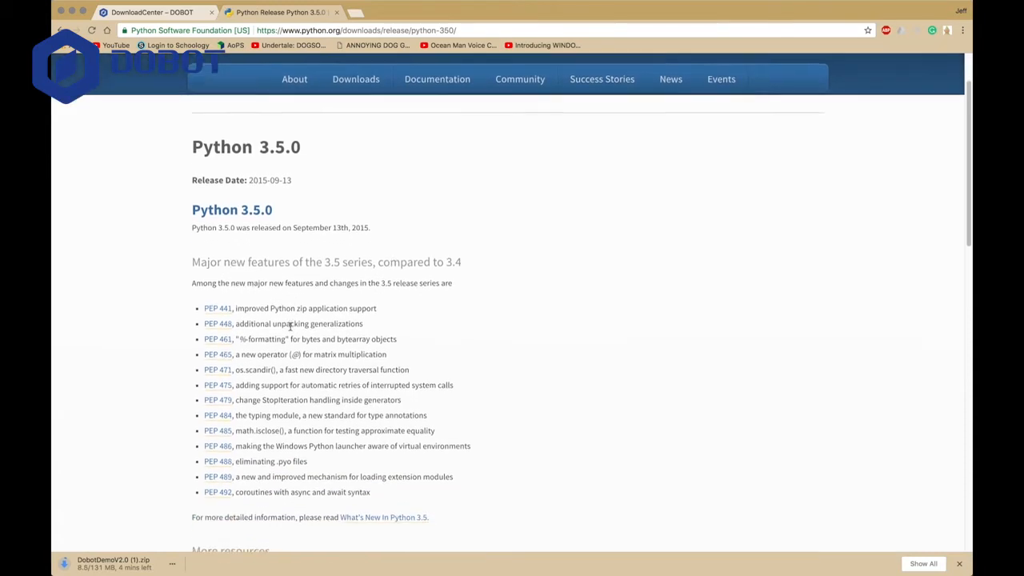
scroll(down, 3)
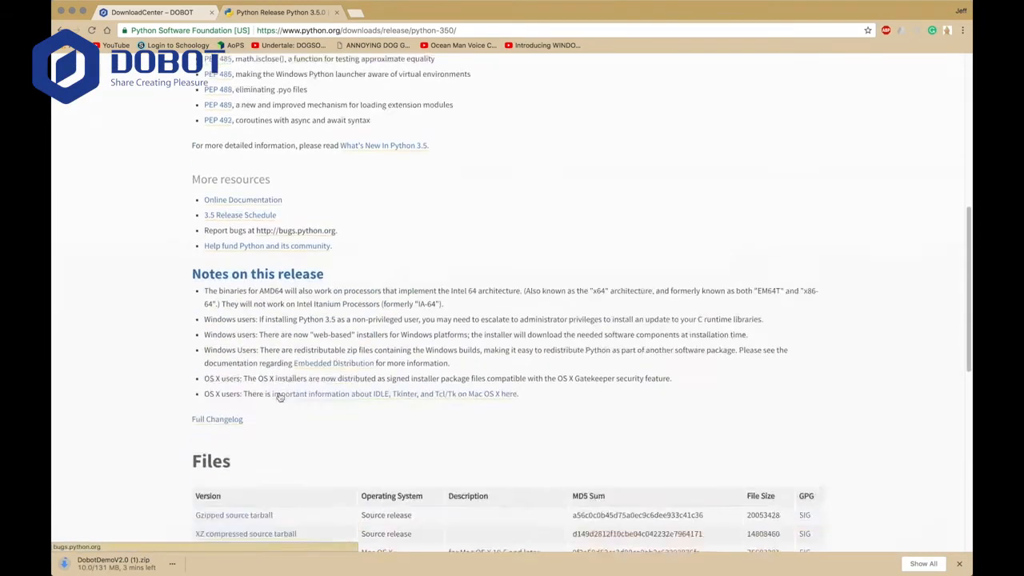
scroll(down, 3)
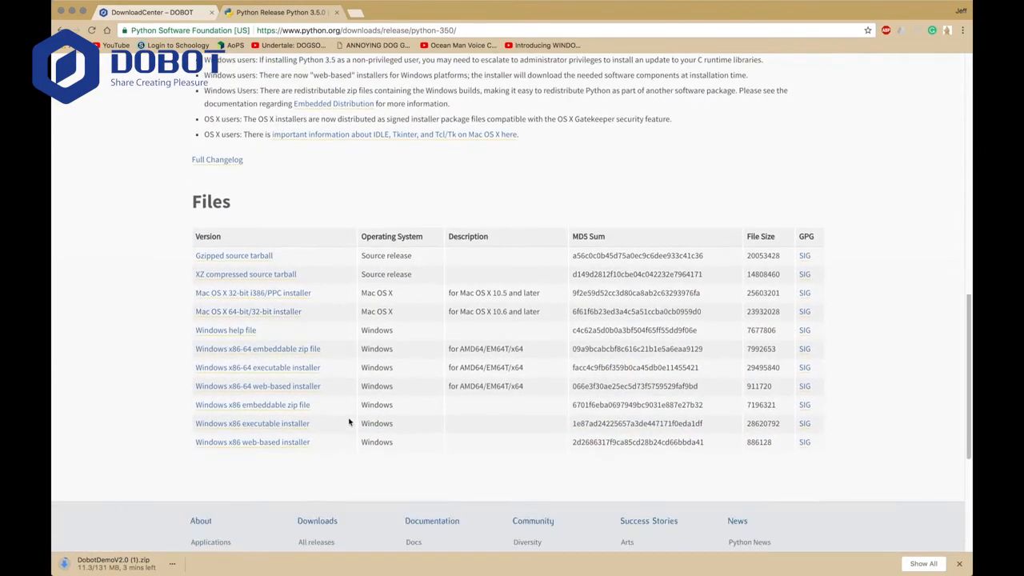
mouse_move(225, 329)
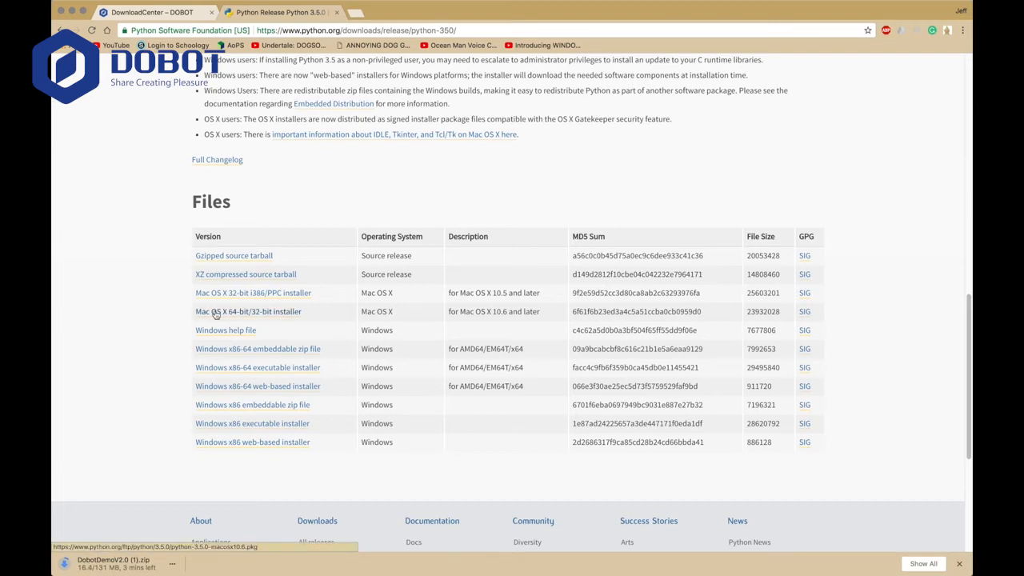
click(248, 312)
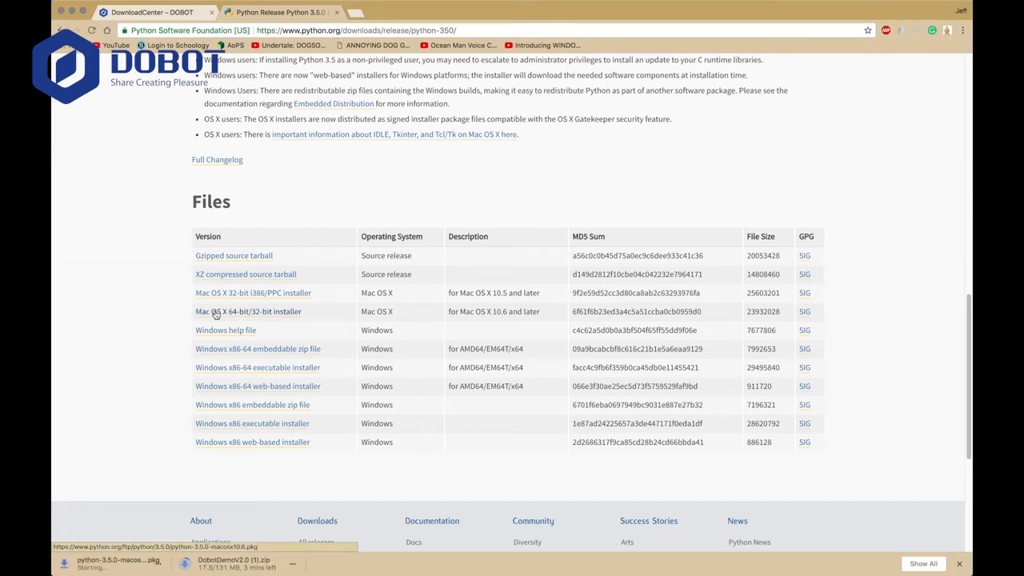
click(248, 311)
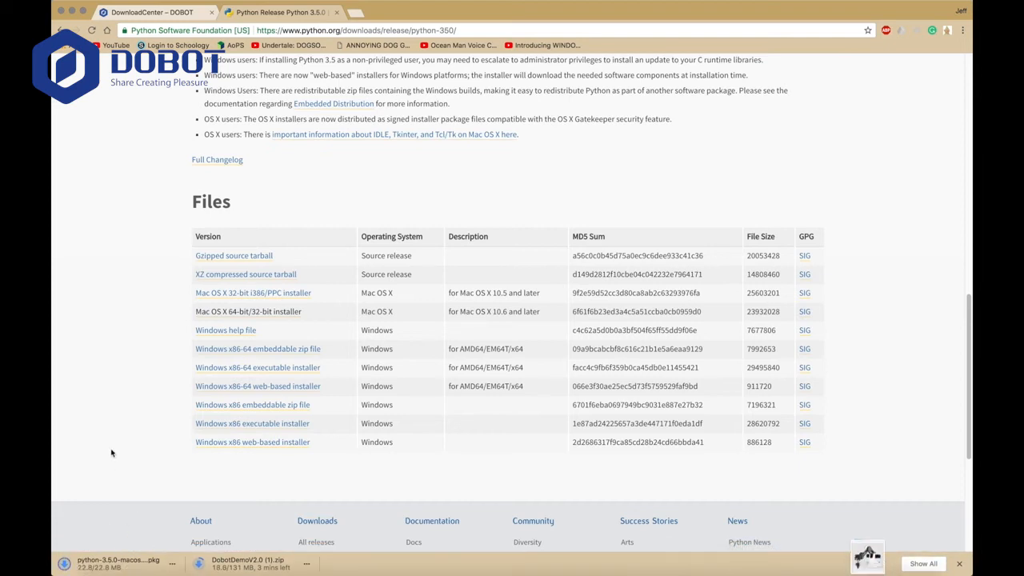
mouse_move(140, 180)
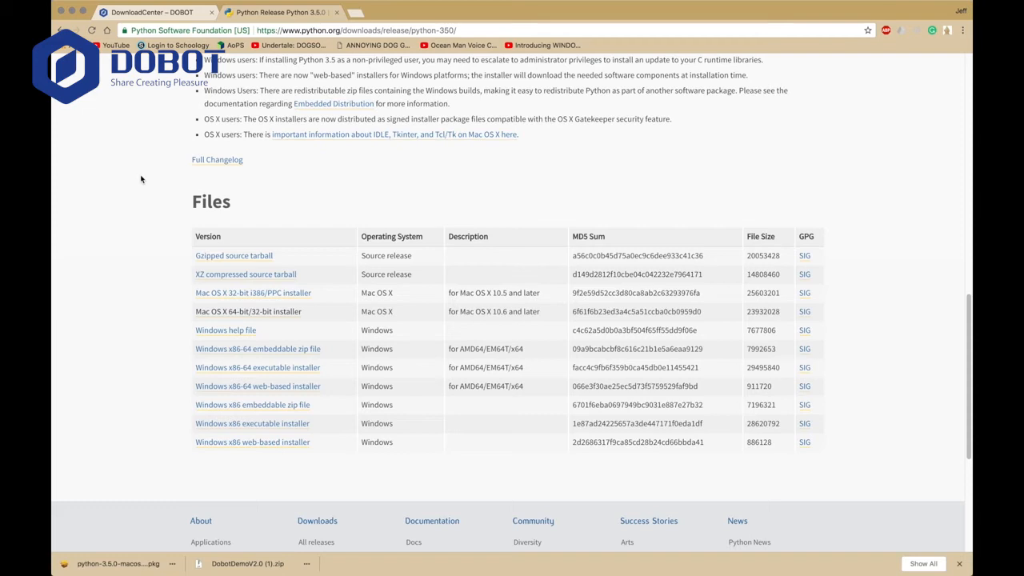
mouse_move(221, 384)
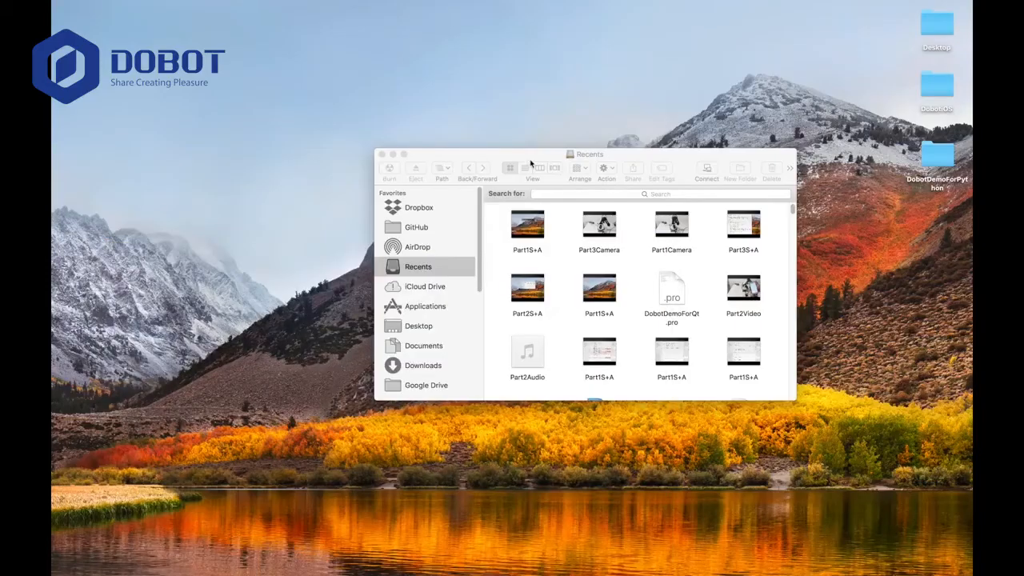
Step: Open DobotControl.py from the desktop DobotDemoForPython folder in IDLE and scroll through its code
click(382, 153)
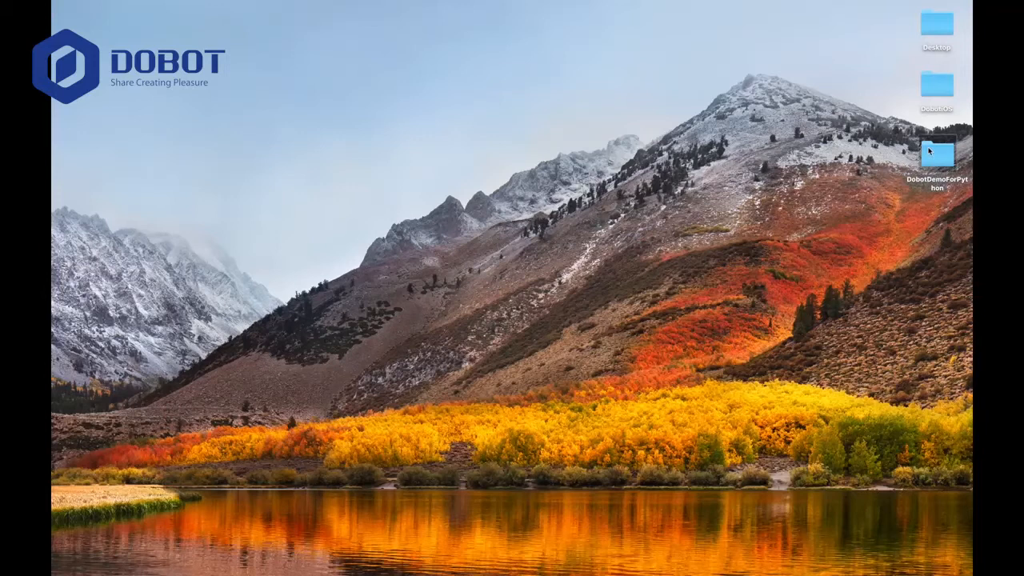
double_click(936, 154)
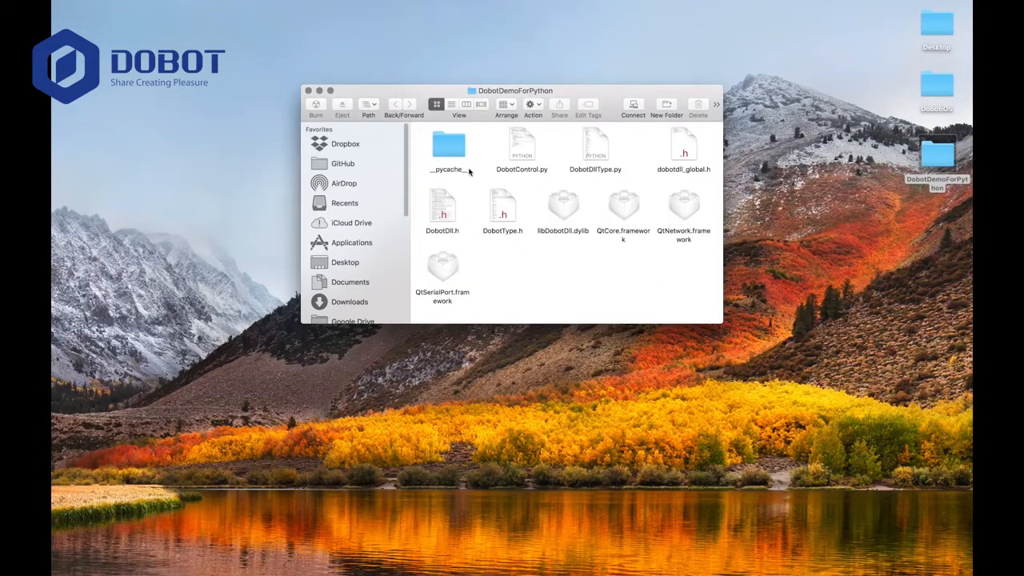
mouse_move(516, 202)
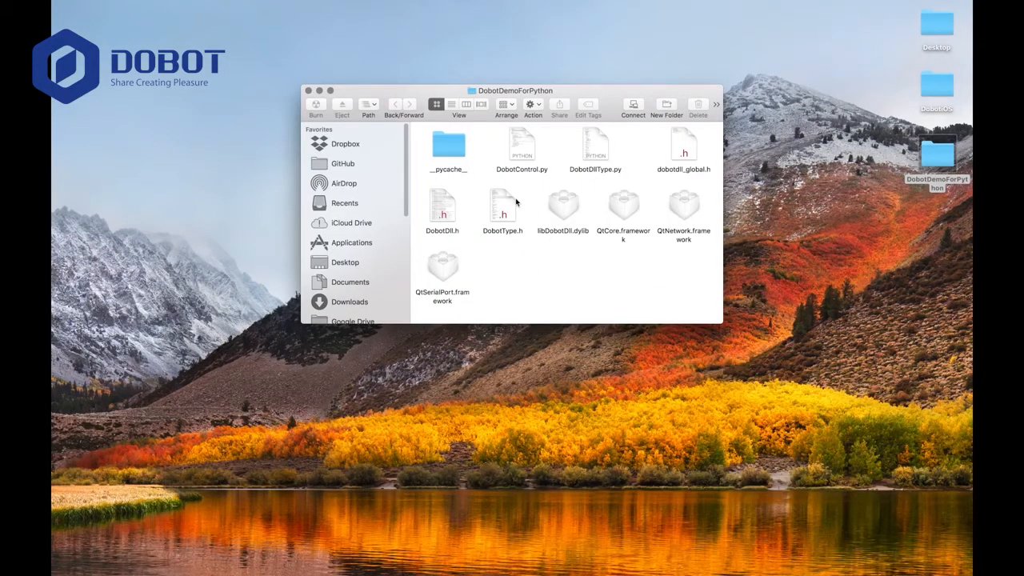
mouse_move(530, 177)
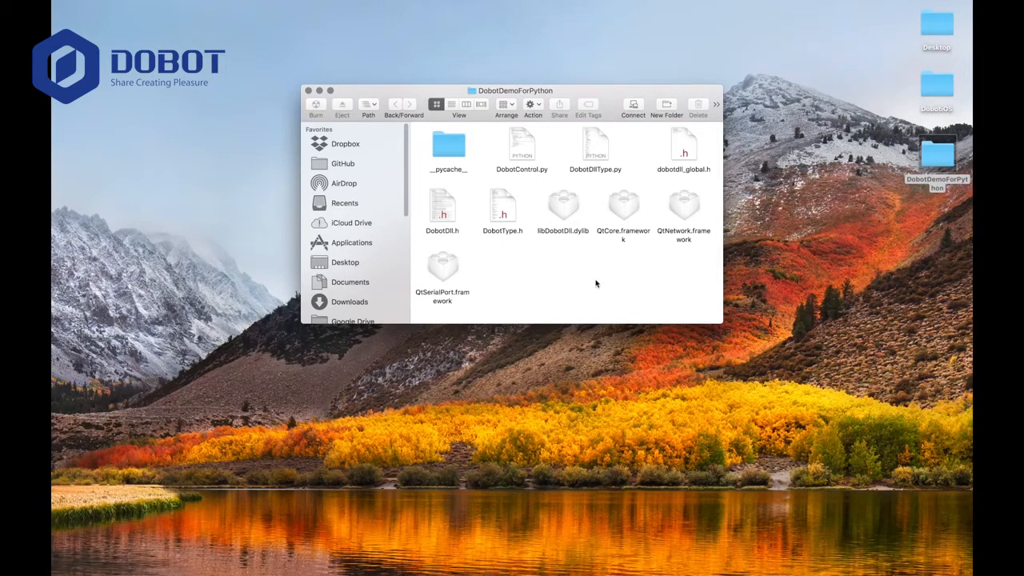
mouse_move(560, 236)
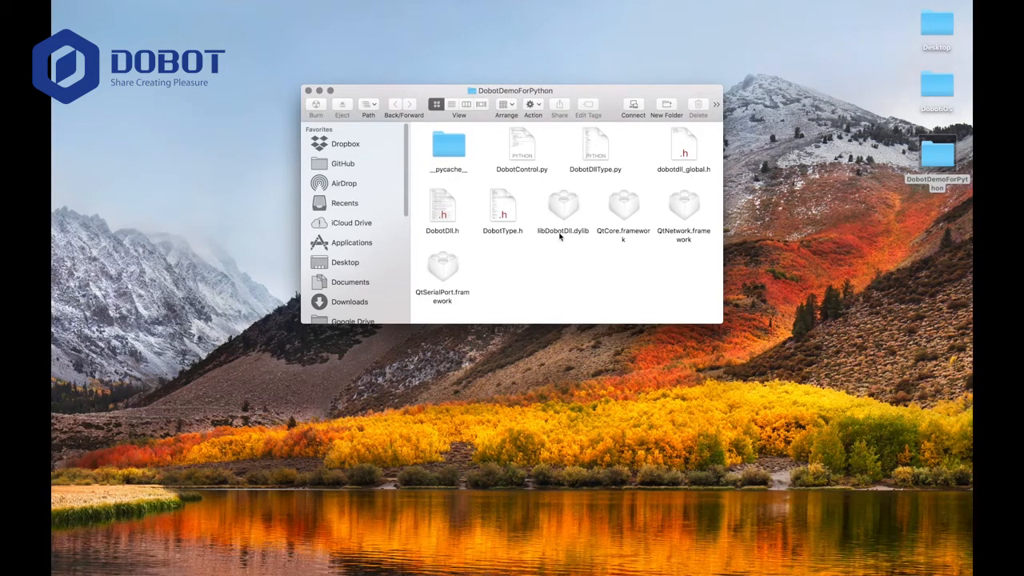
mouse_move(532, 130)
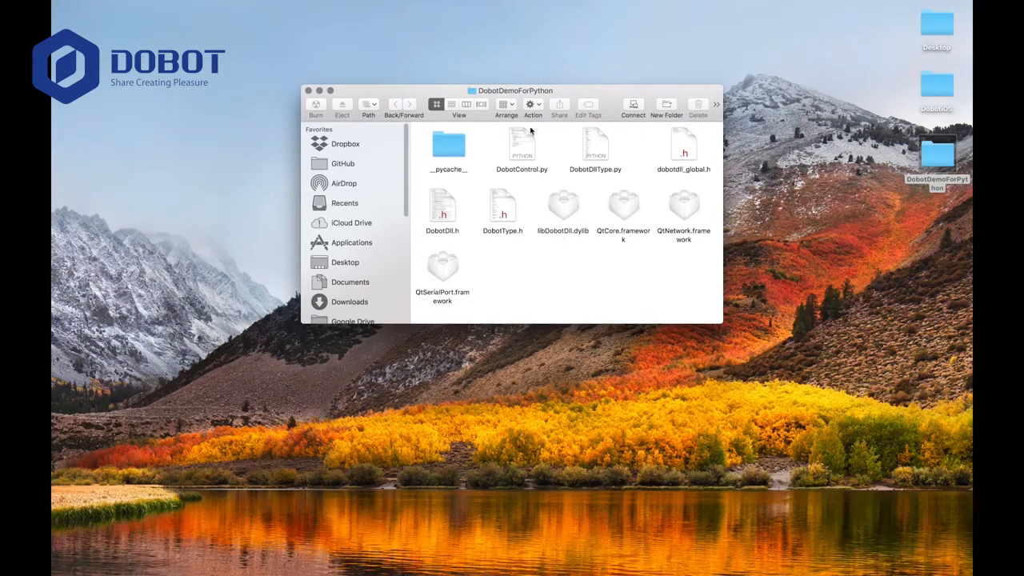
click(522, 146)
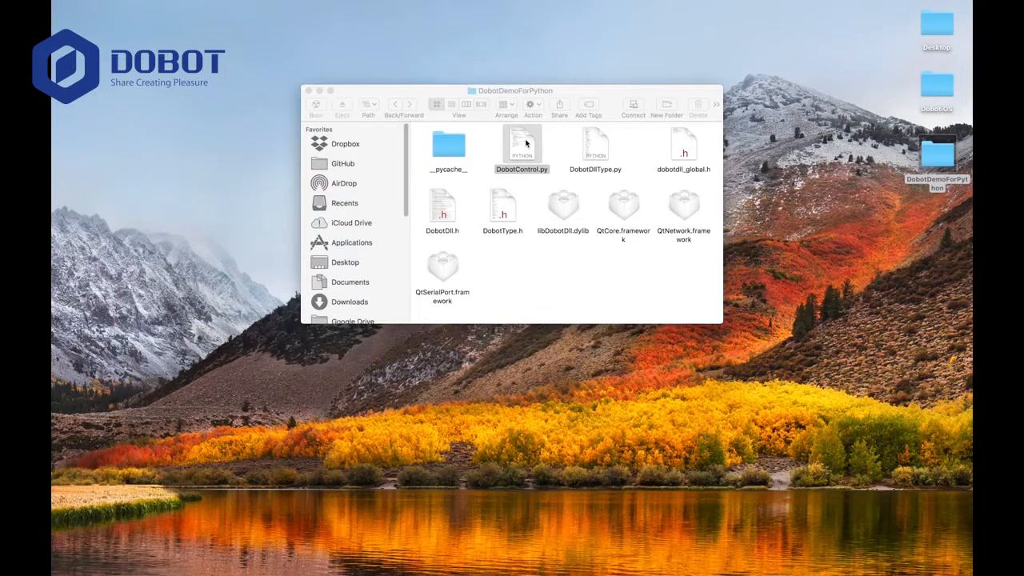
double_click(521, 147)
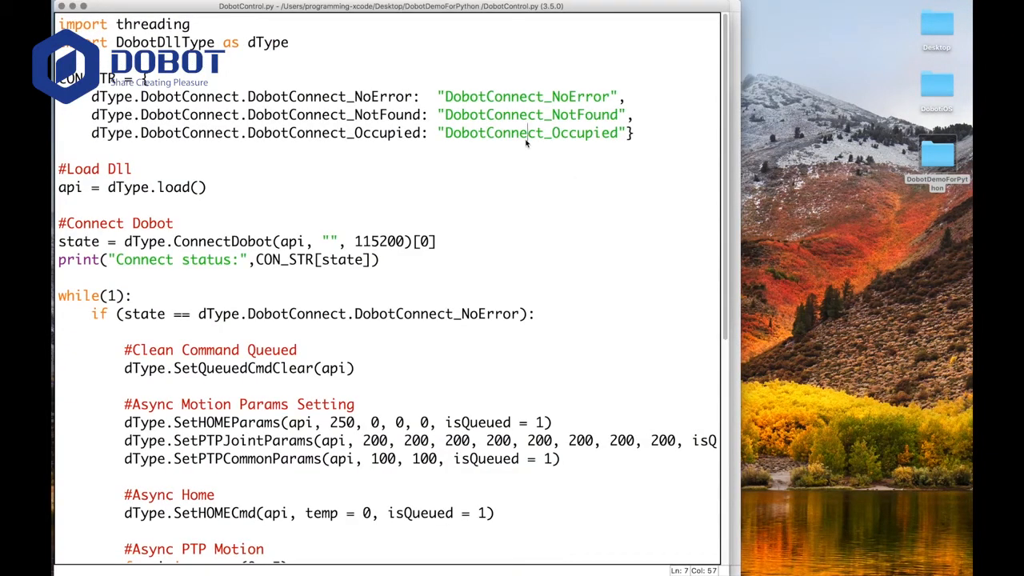
scroll(down, 3)
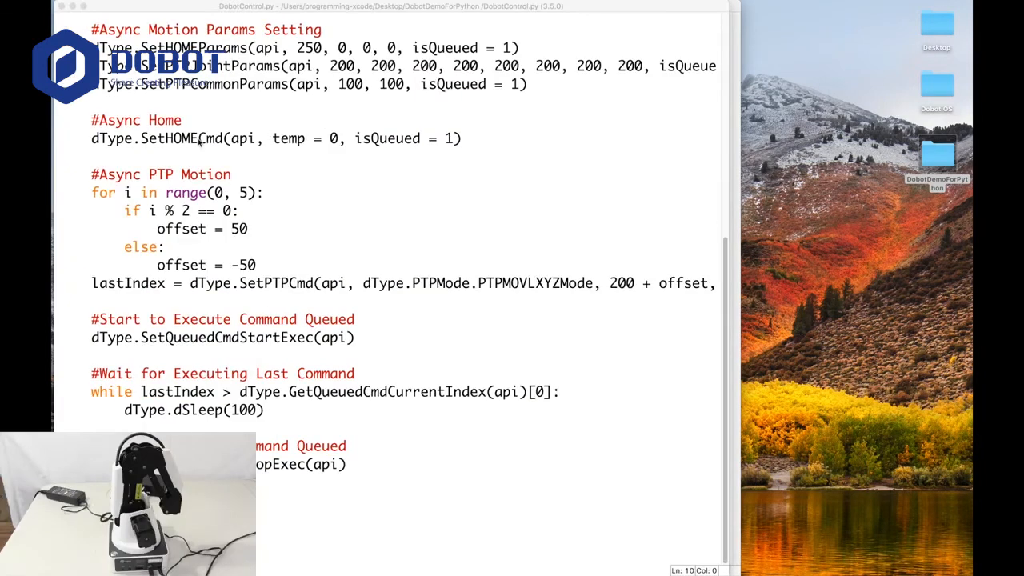